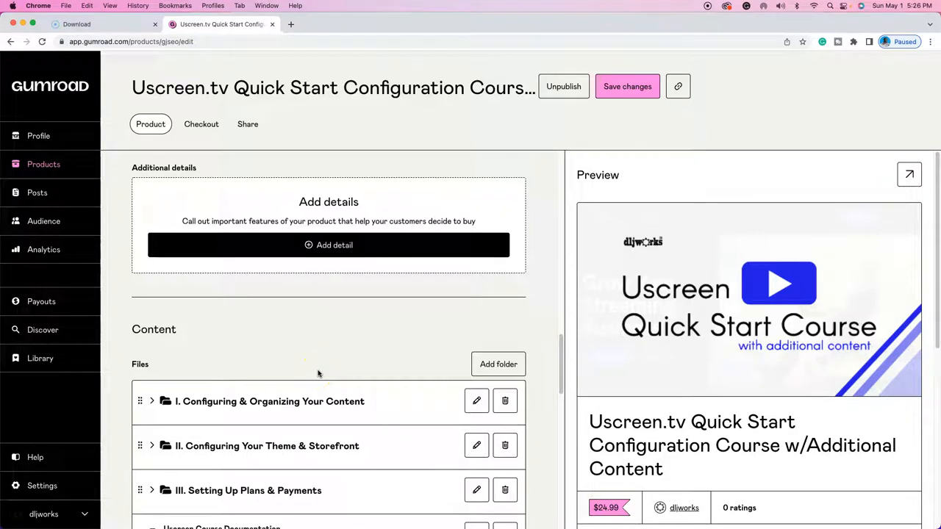
mouse_move(292, 356)
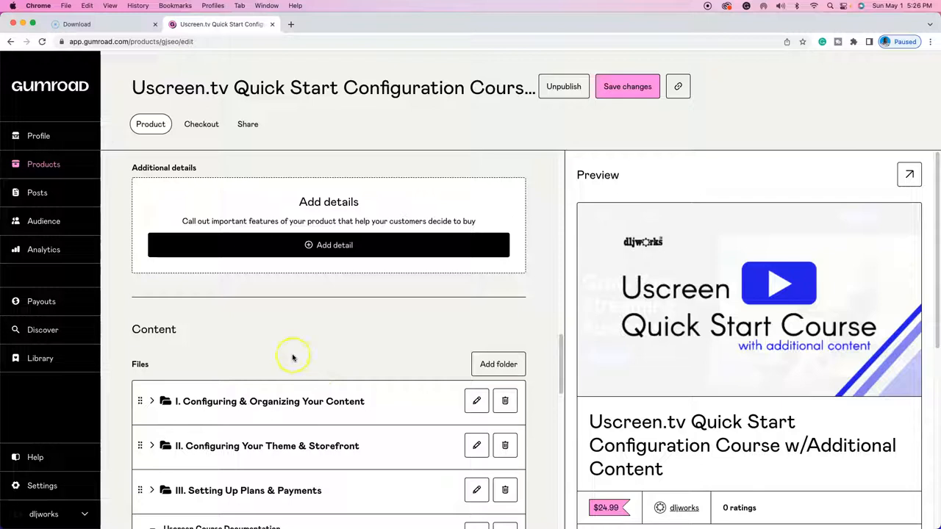
mouse_move(309, 329)
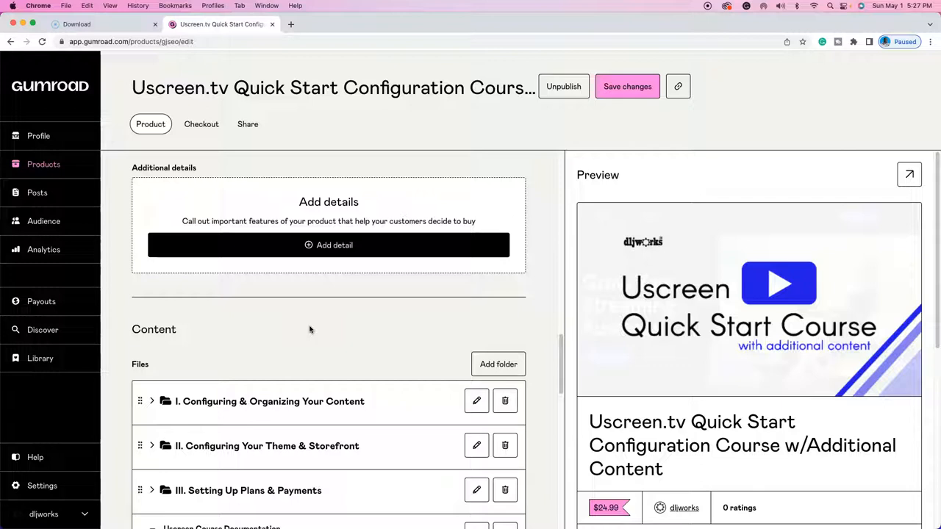
mouse_move(505, 313)
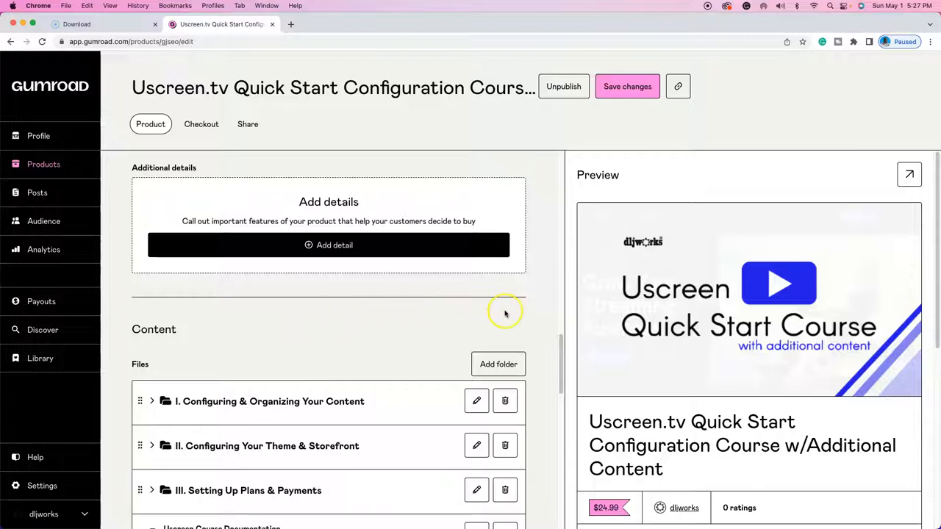
Preview the Uscreen.tv Quick Start course page and pay for a test purchase.
scroll("down", 3)
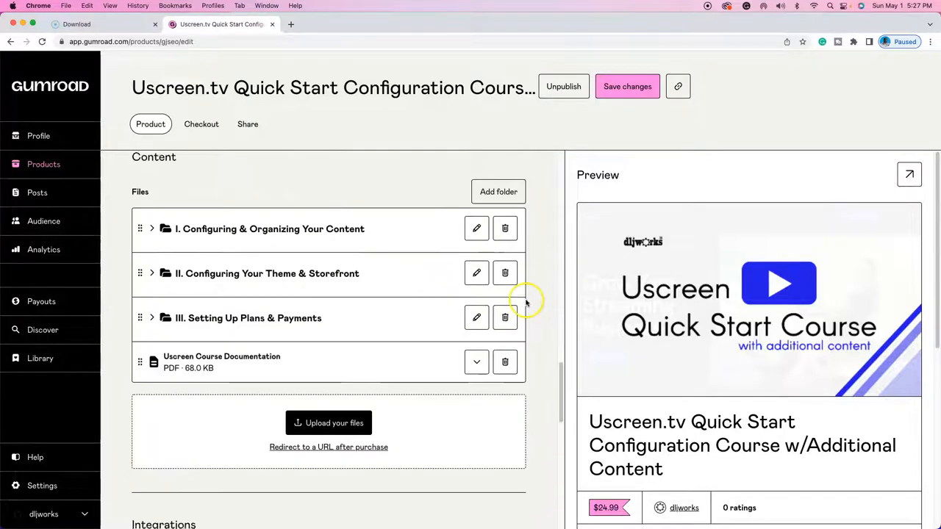
scroll("down", 3)
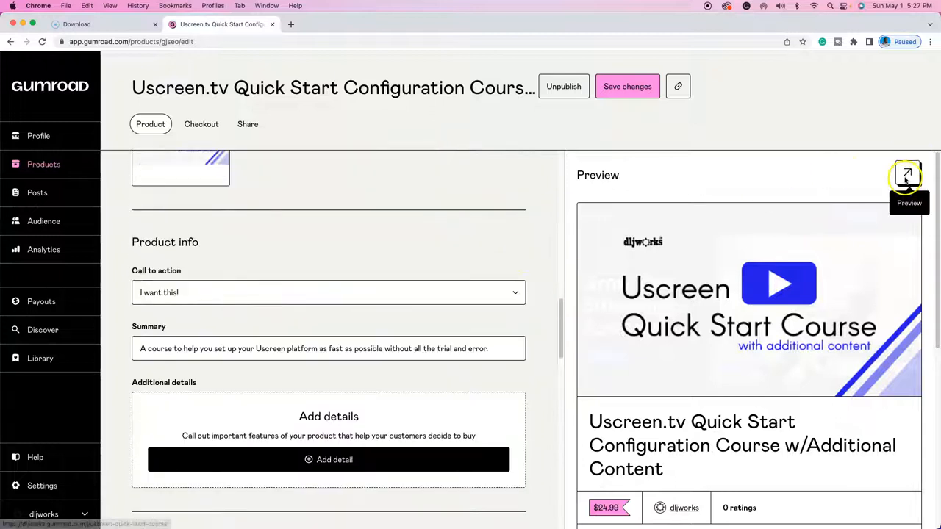
left_click(908, 173)
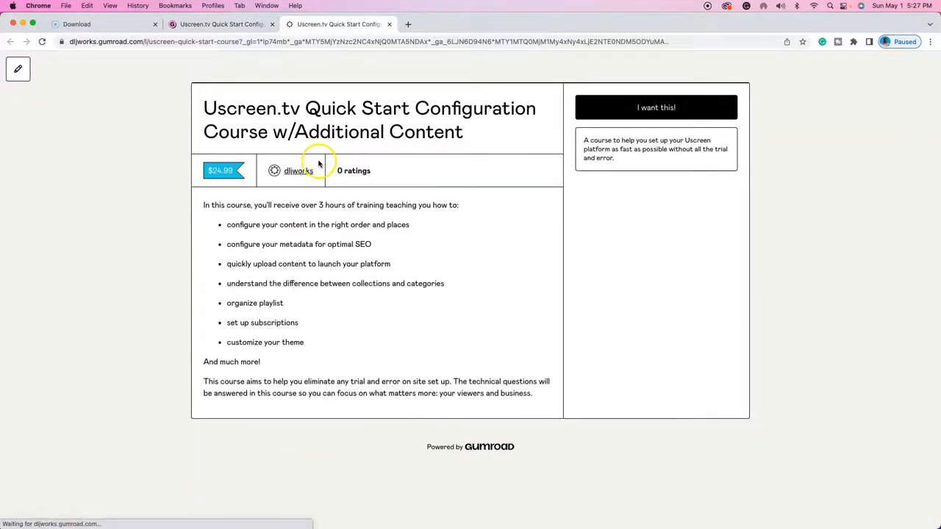
scroll("up", 3)
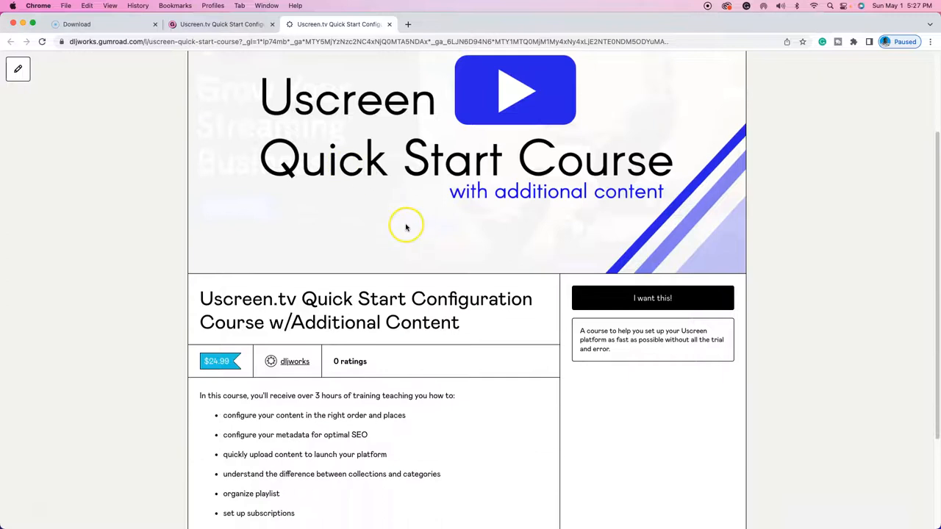
left_click(652, 298)
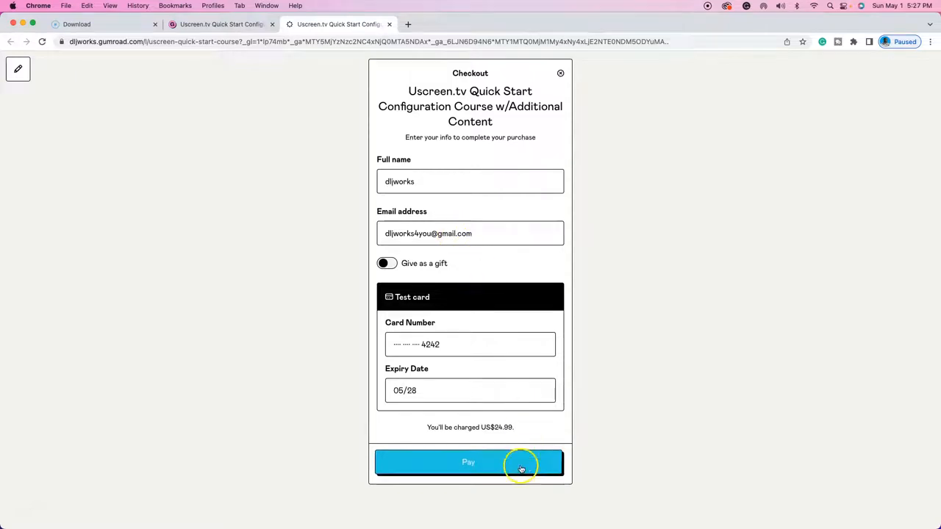
left_click(470, 463)
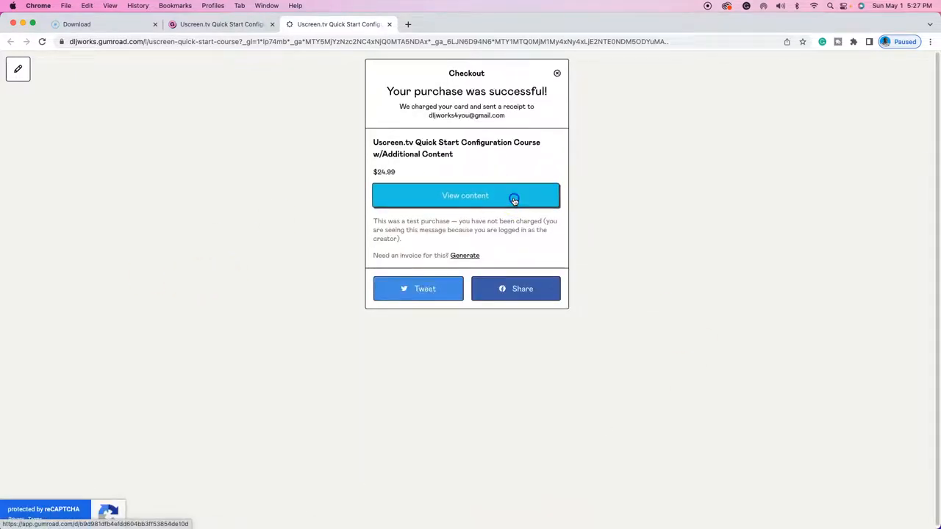
Browse the purchased course library's Download and Watch buttons, then go back to the product editor.
left_click(465, 195)
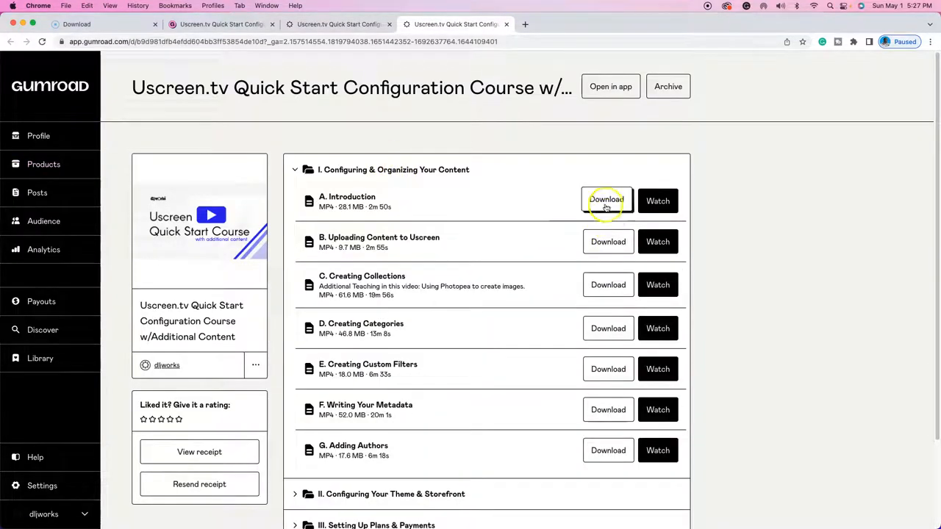
mouse_move(608, 434)
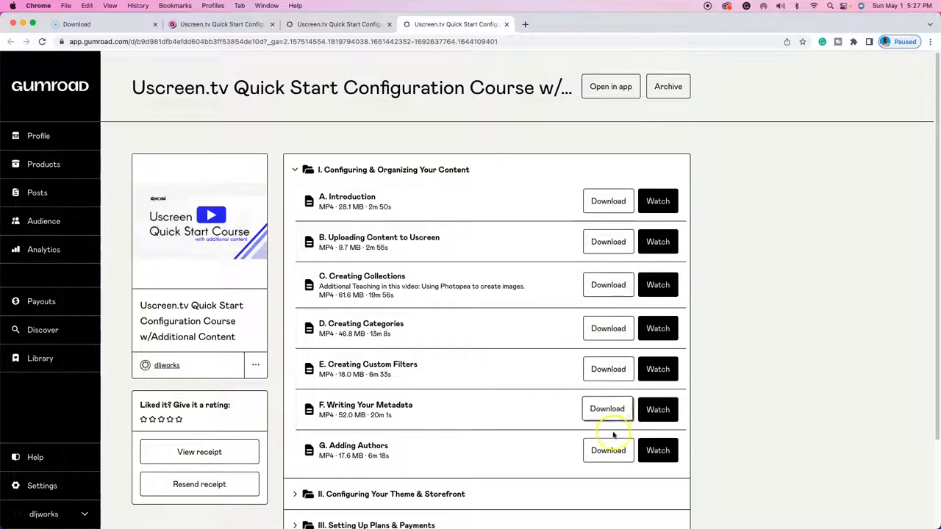
mouse_move(566, 358)
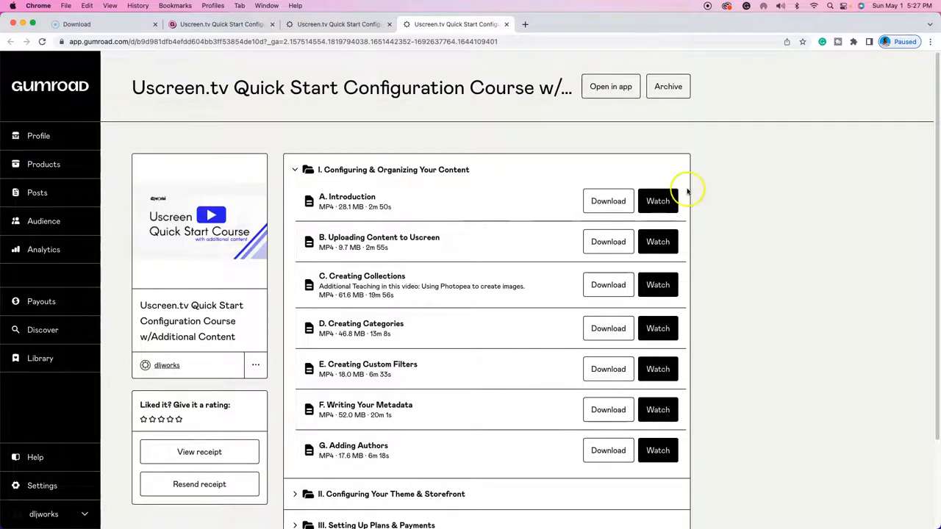
scroll("down", 3)
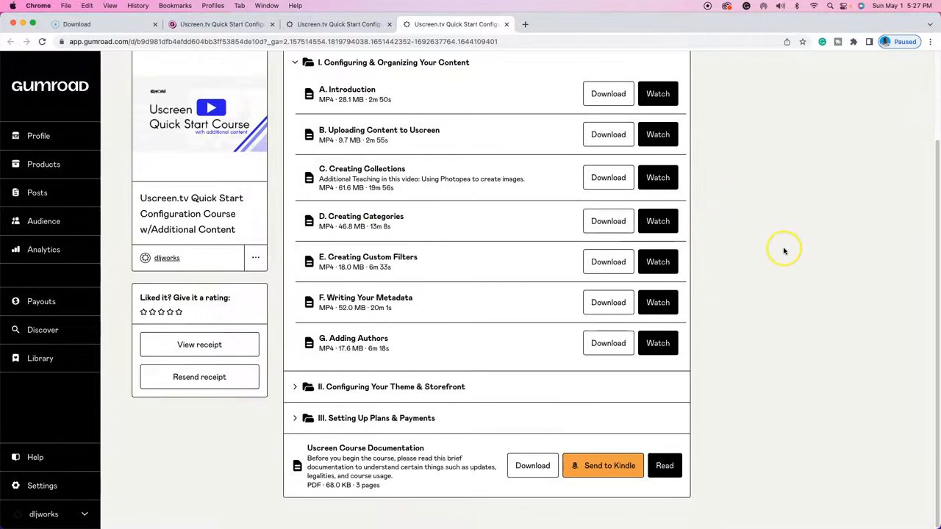
scroll("up", 3)
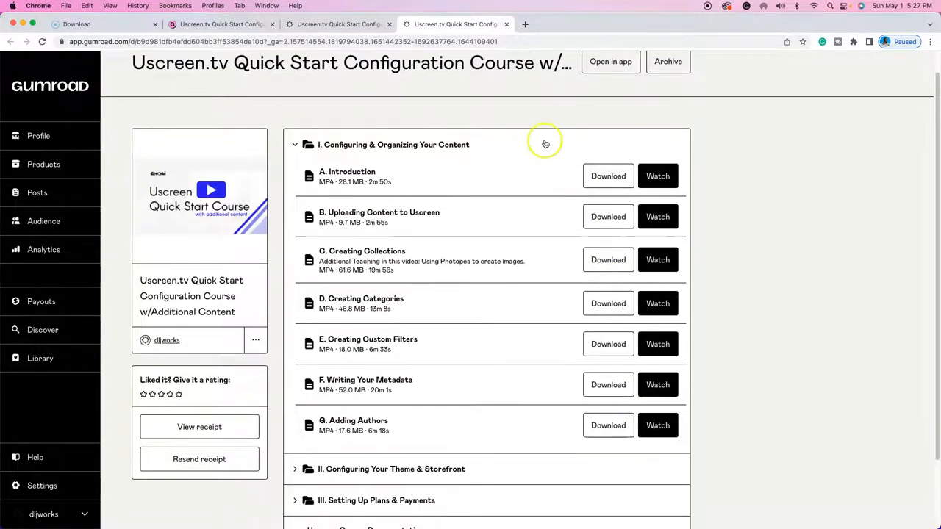
left_click(221, 25)
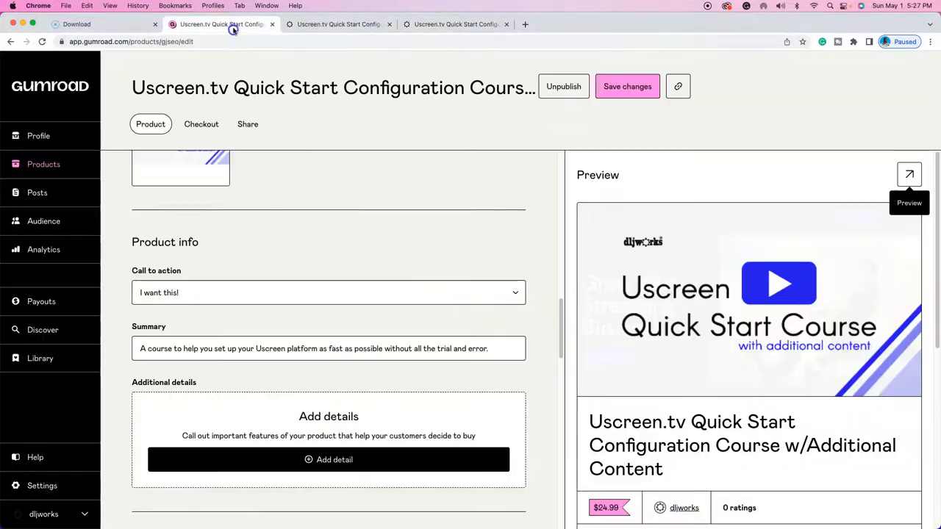
Open the 'Learn more' help for 'Disable file downloads (stream only)' in Settings.
scroll("down", 3)
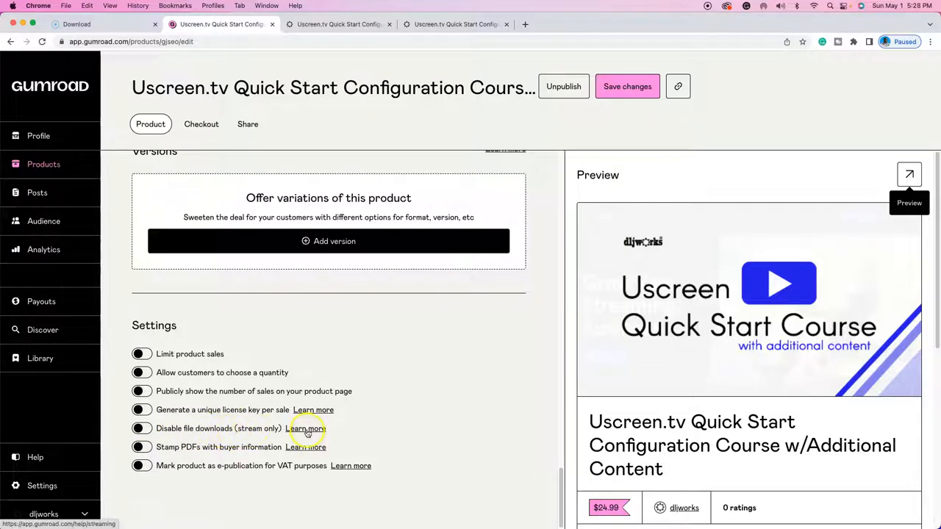
left_click(307, 428)
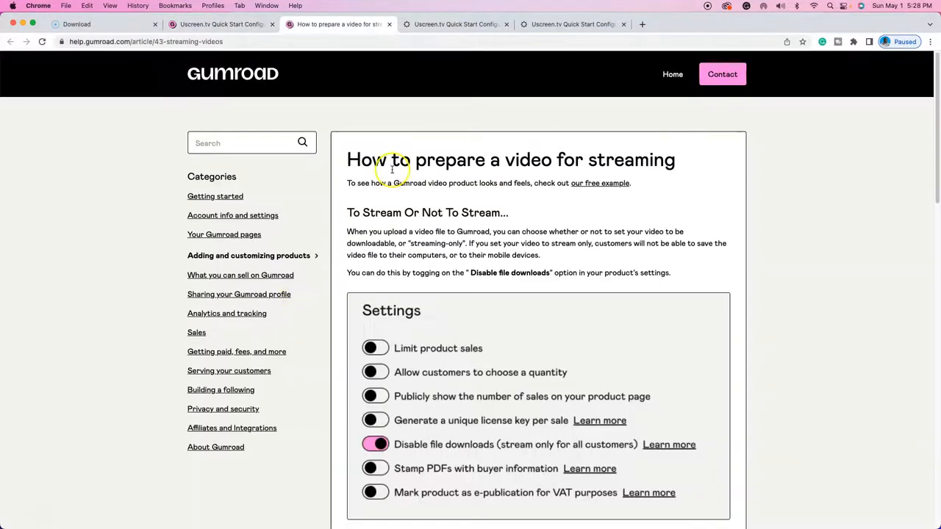
Read the video streaming help article, then go back to the product editor Settings.
scroll("down", 3)
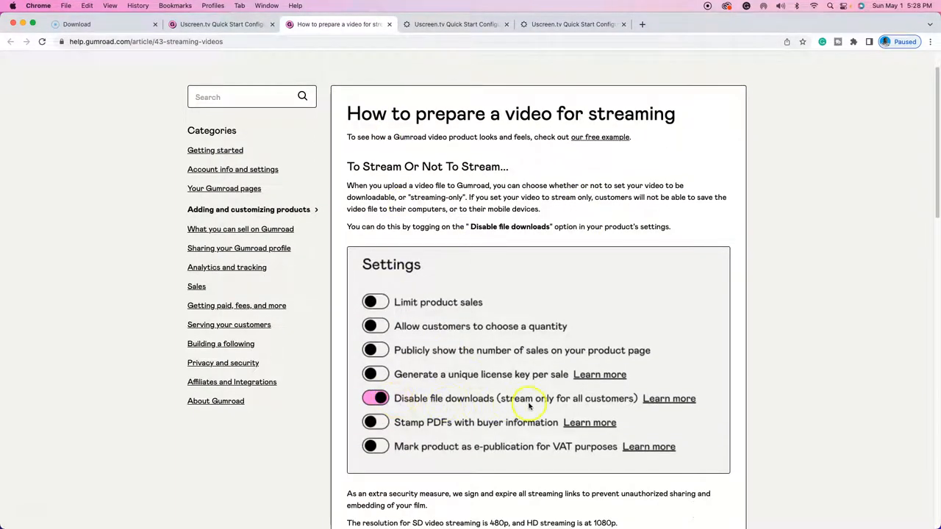
mouse_move(419, 185)
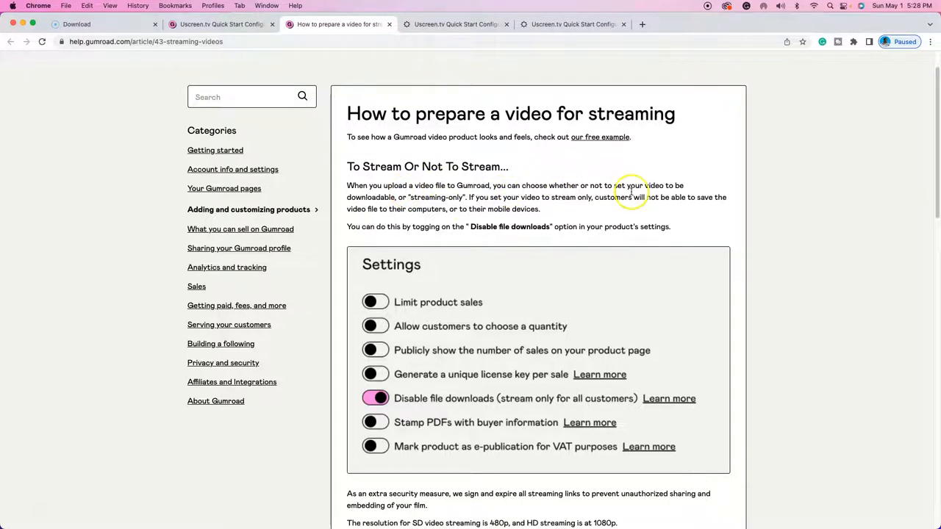
mouse_move(482, 205)
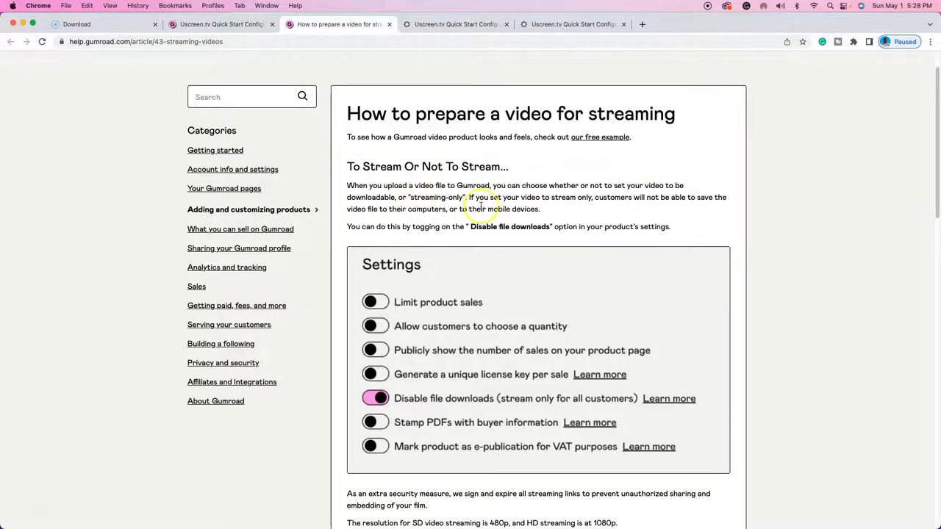
mouse_move(580, 206)
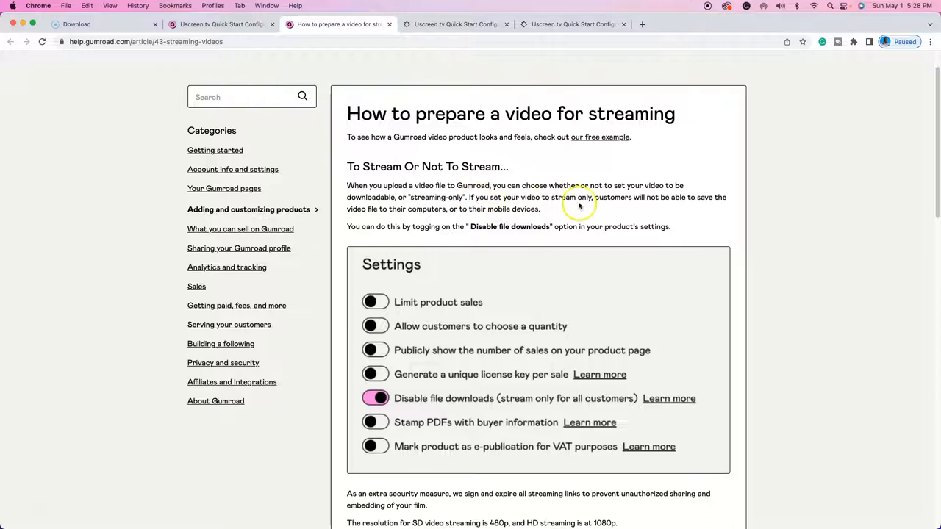
mouse_move(694, 204)
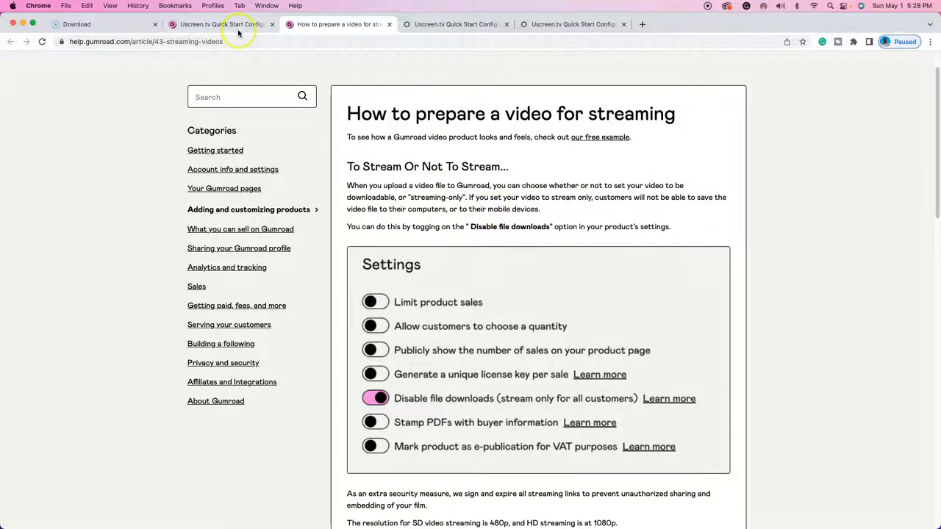
left_click(221, 24)
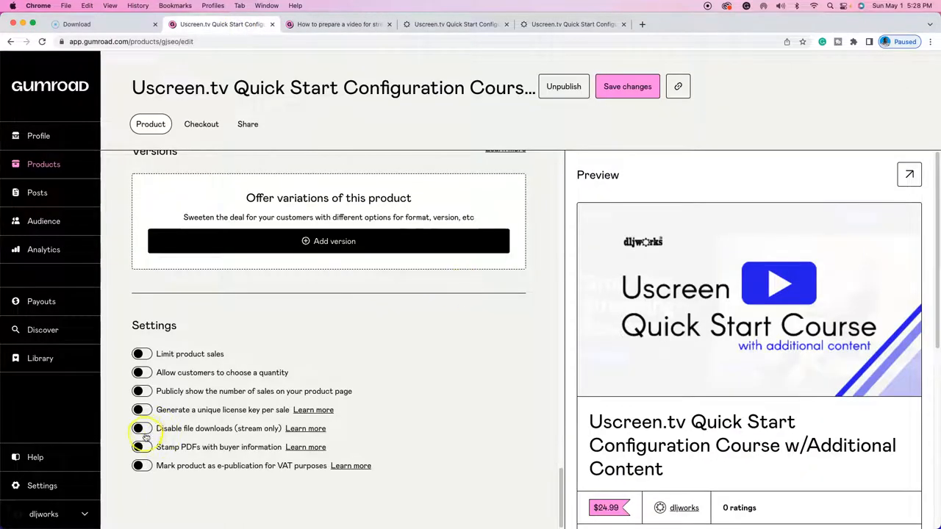
Turn on 'Disable file downloads (stream only)', save, and preview the public course page.
left_click(141, 428)
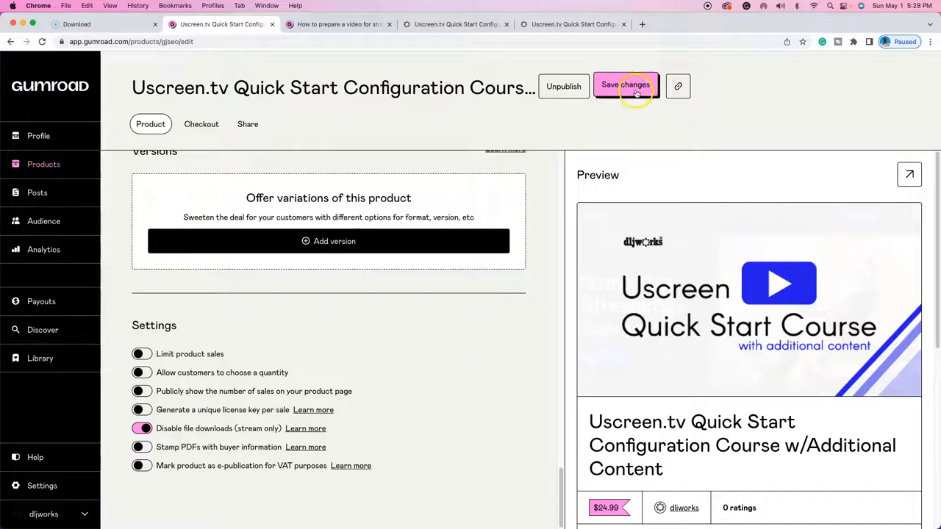
left_click(626, 86)
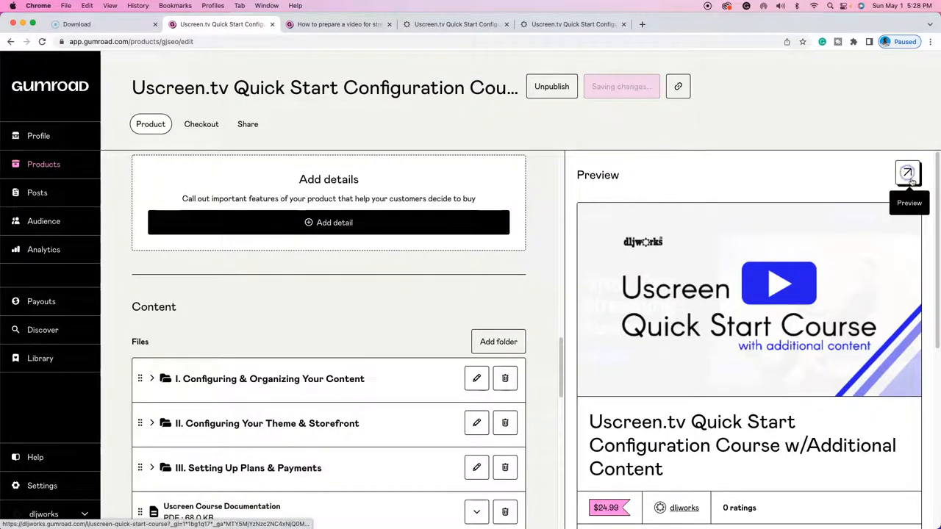
left_click(908, 172)
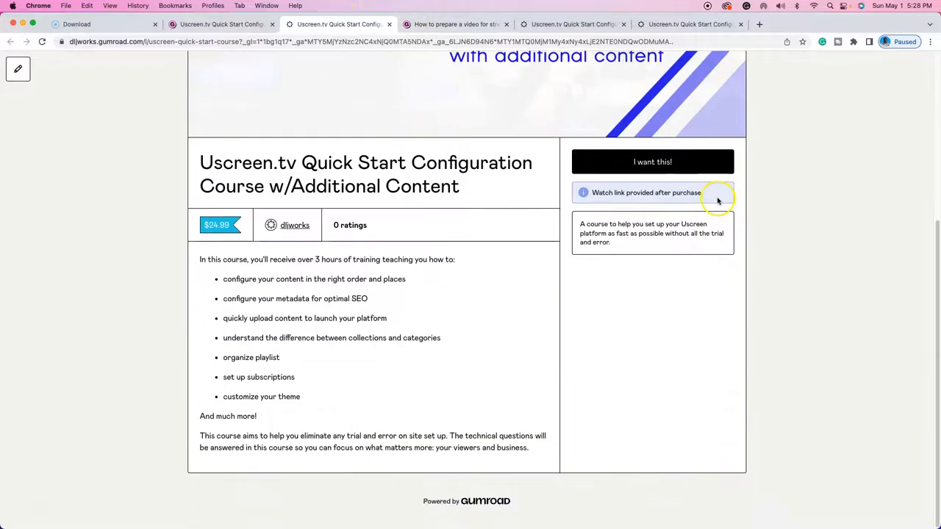
mouse_move(629, 192)
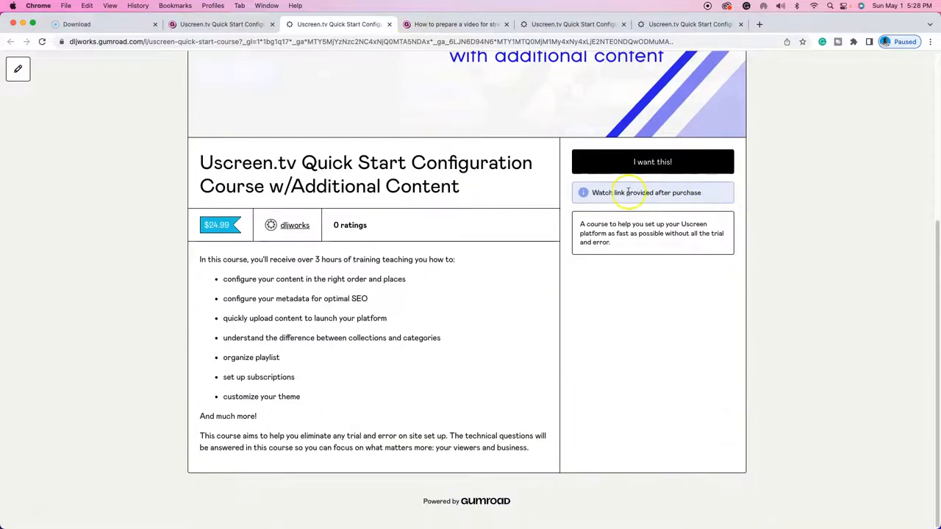
mouse_move(708, 201)
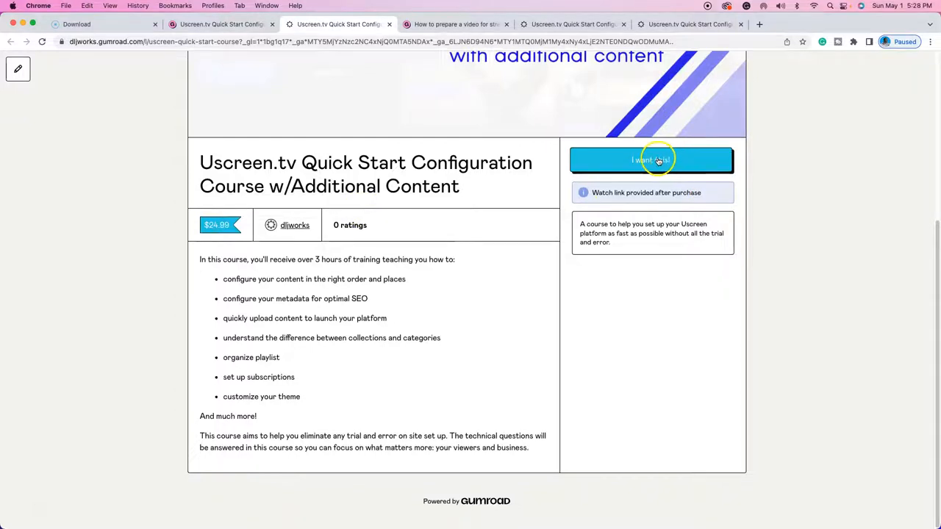
Buy the course again with the test card and view its purchased content.
left_click(651, 159)
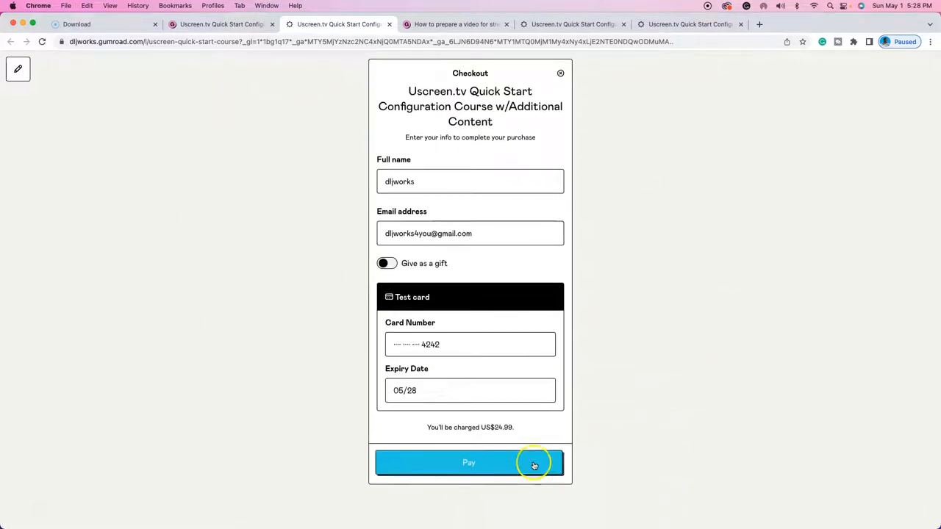
left_click(470, 462)
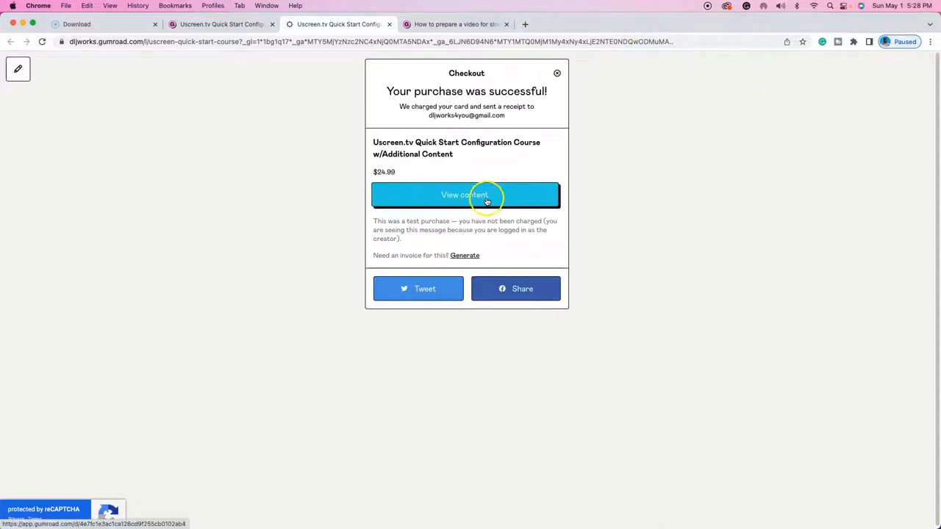
left_click(465, 195)
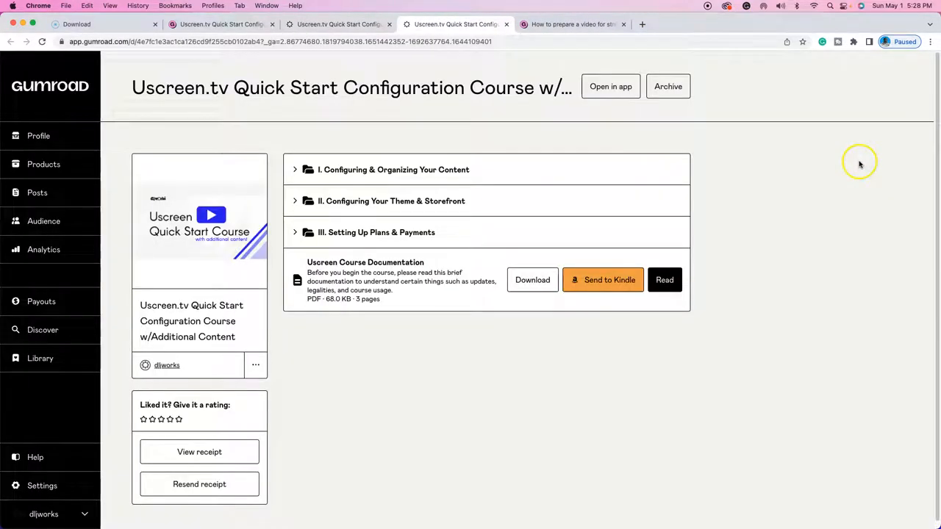
Expand 'I. Configuring & Organizing Your Content' and folder II to check the watch-only videos.
left_click(393, 169)
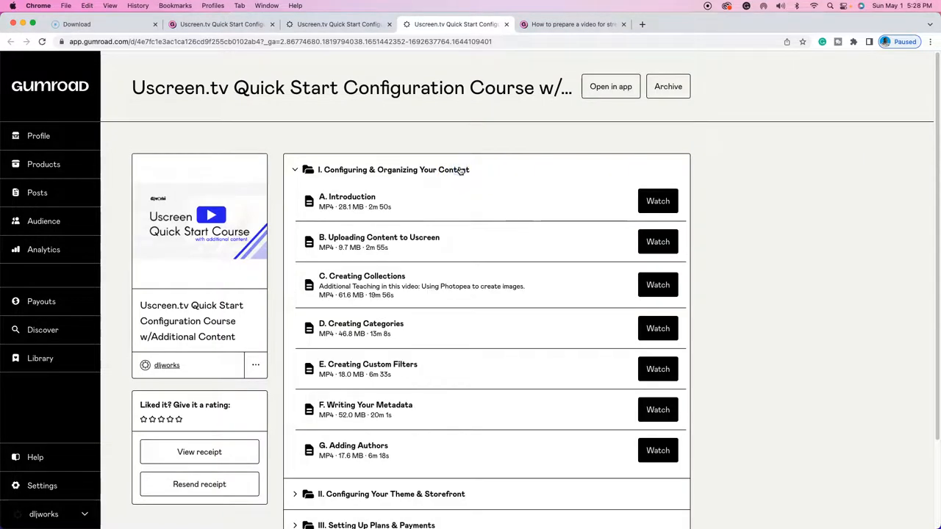
mouse_move(581, 202)
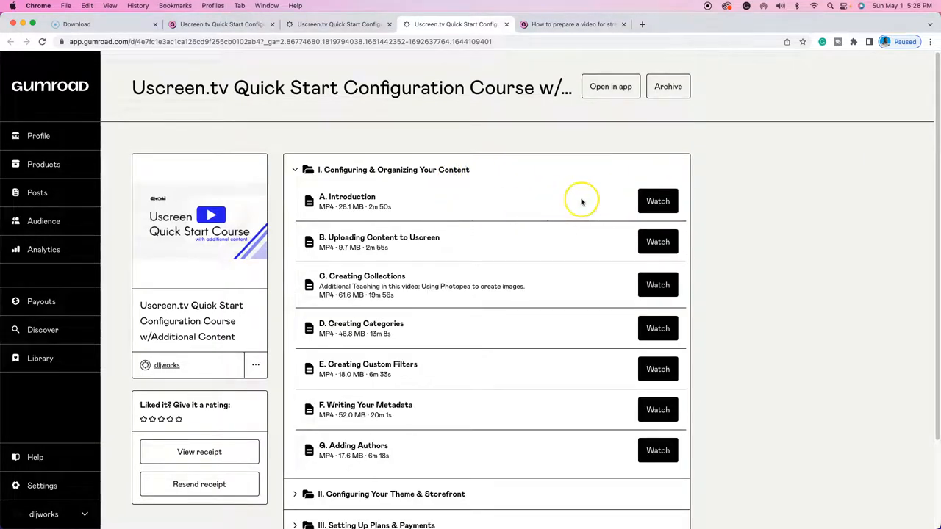
mouse_move(474, 193)
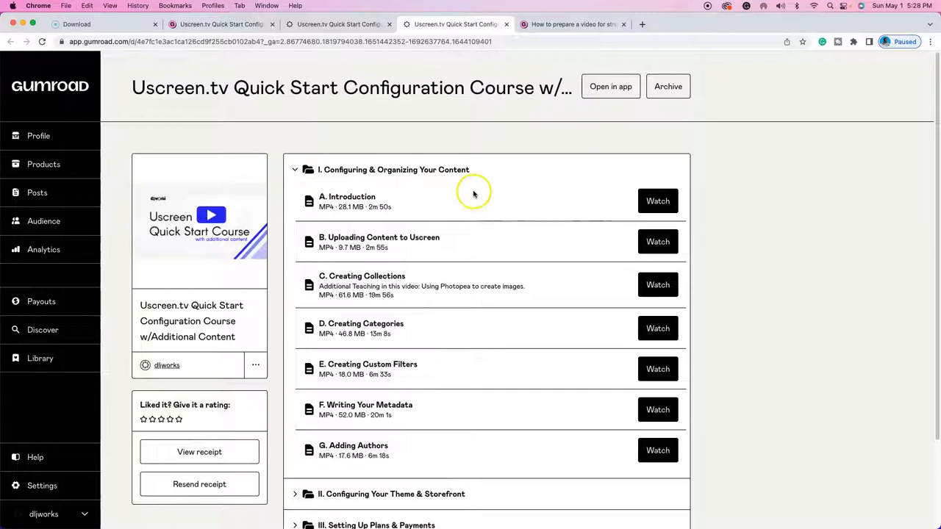
mouse_move(600, 270)
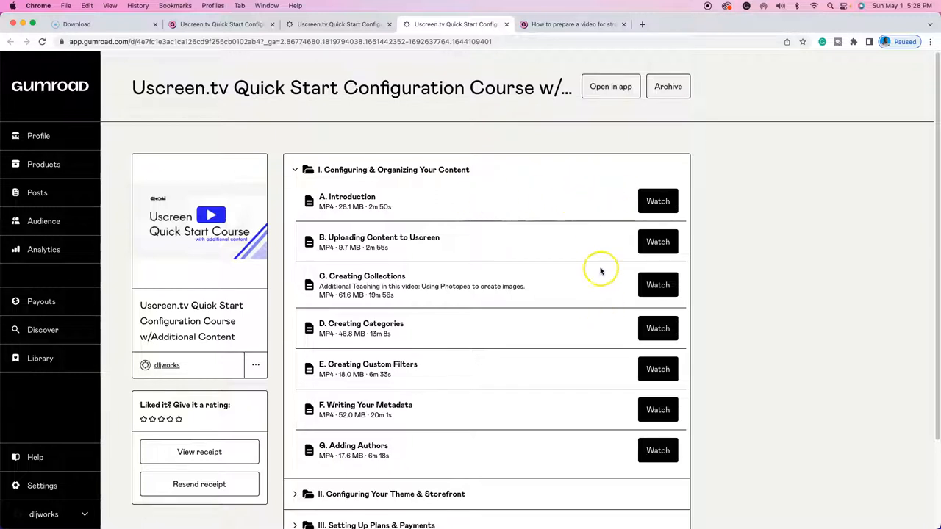
scroll("down", 3)
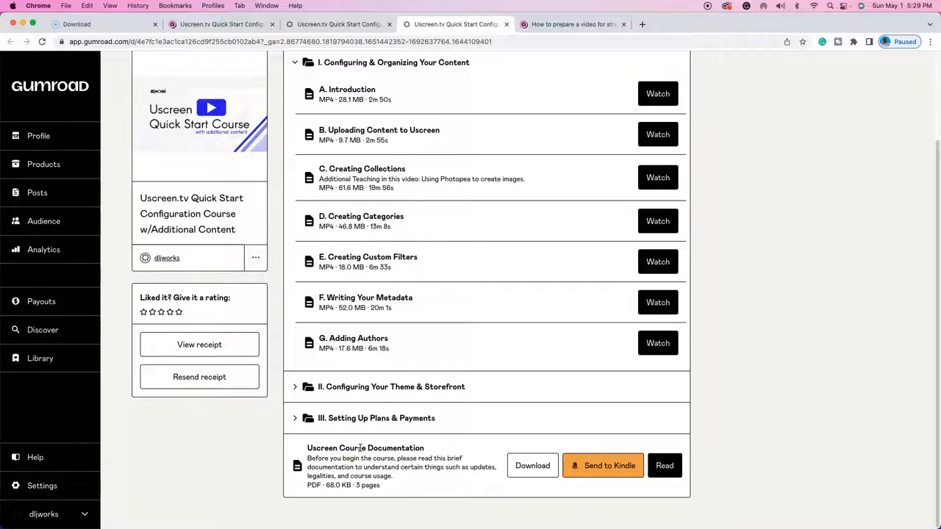
scroll("up", 3)
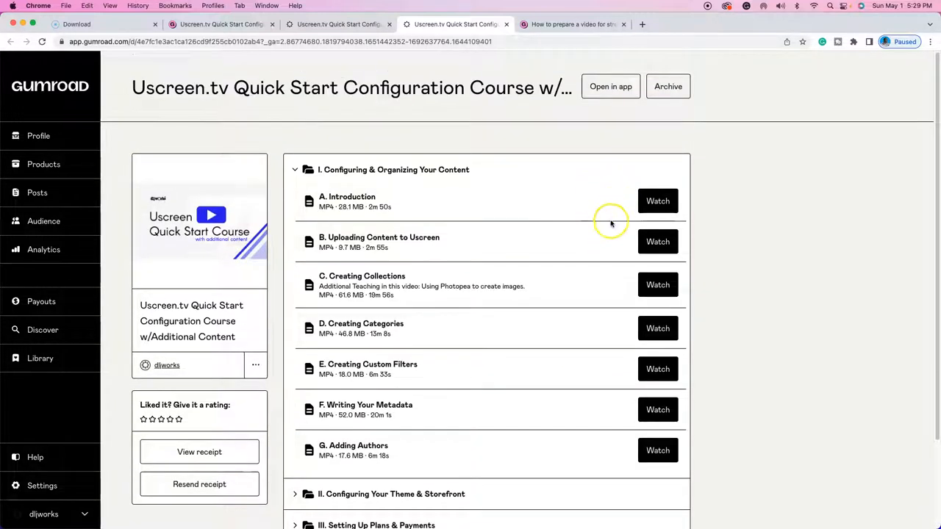
scroll("down", 3)
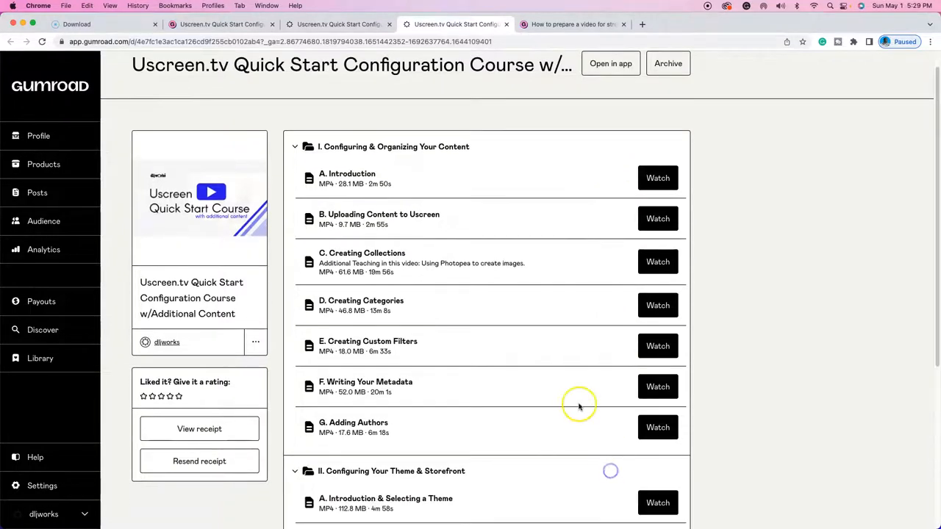
scroll("down", 3)
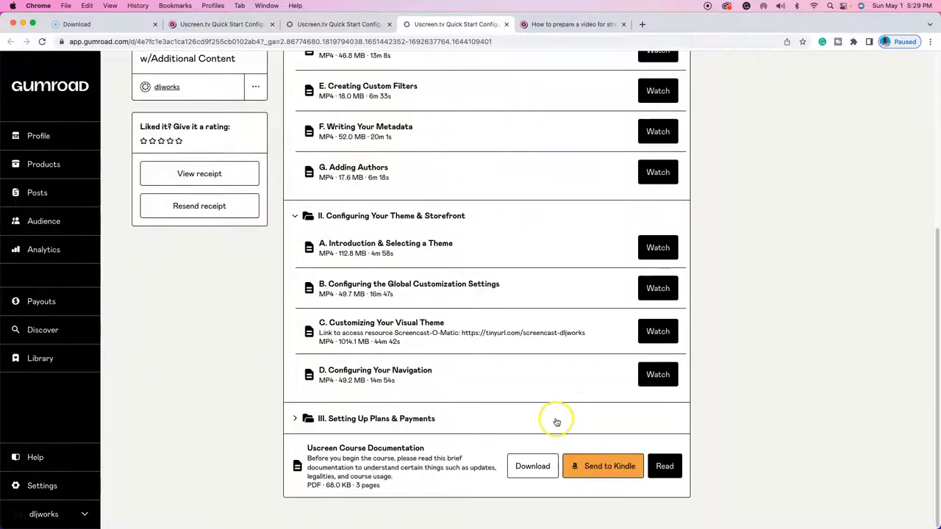
Read the YouTube comment asking how to stop course video downloads.
left_click(689, 25)
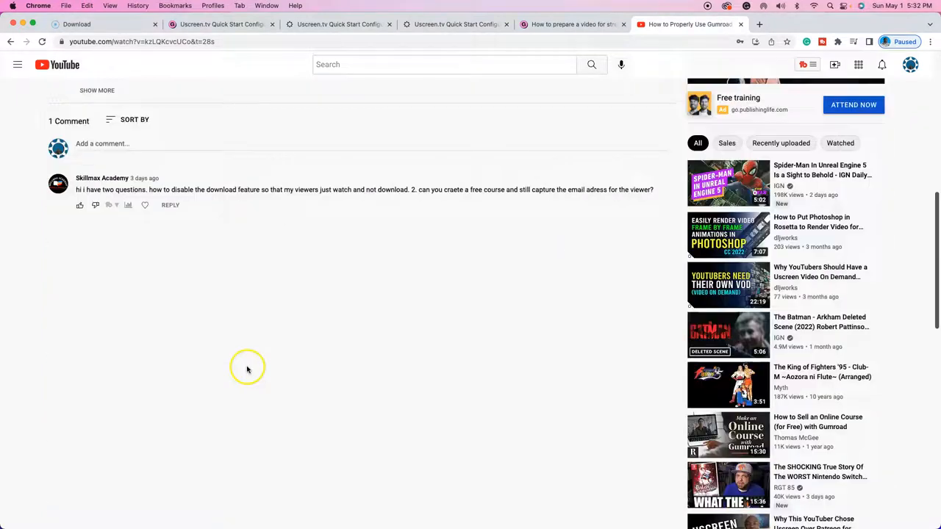
scroll("up", 3)
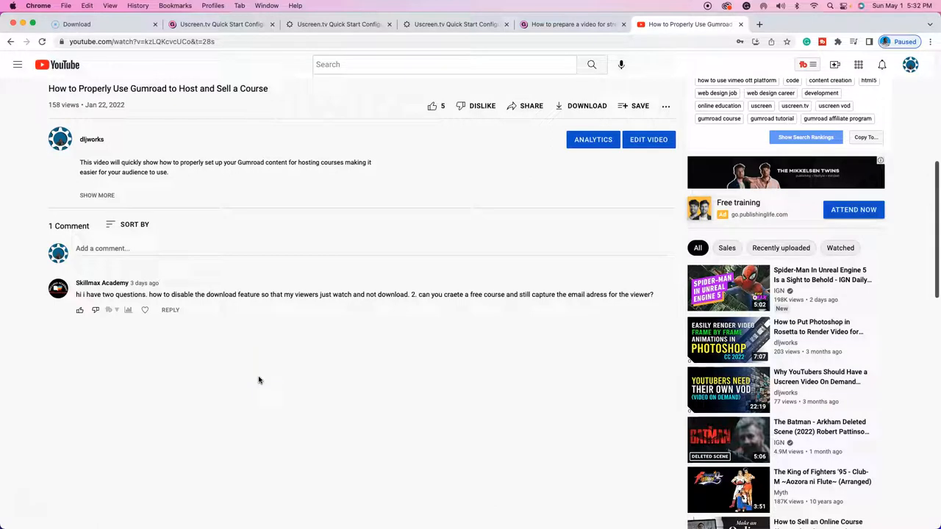
mouse_move(103, 287)
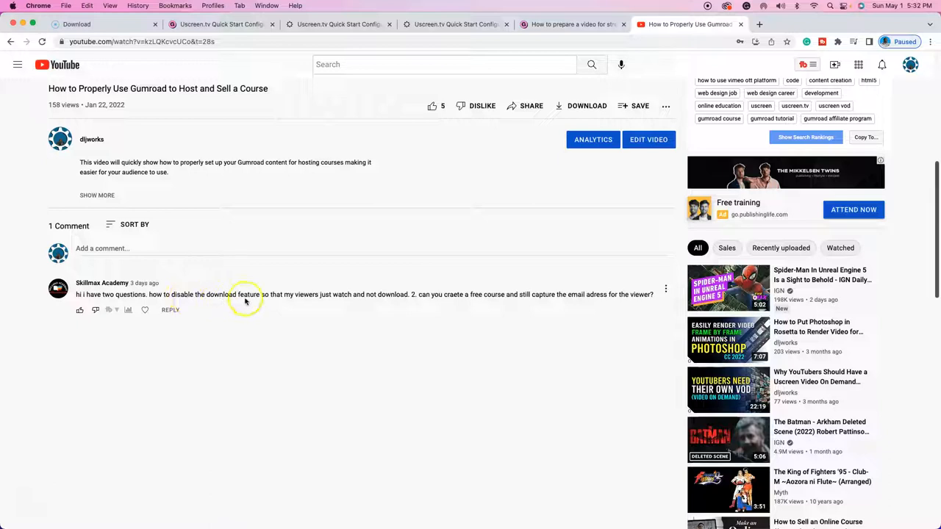
mouse_move(307, 303)
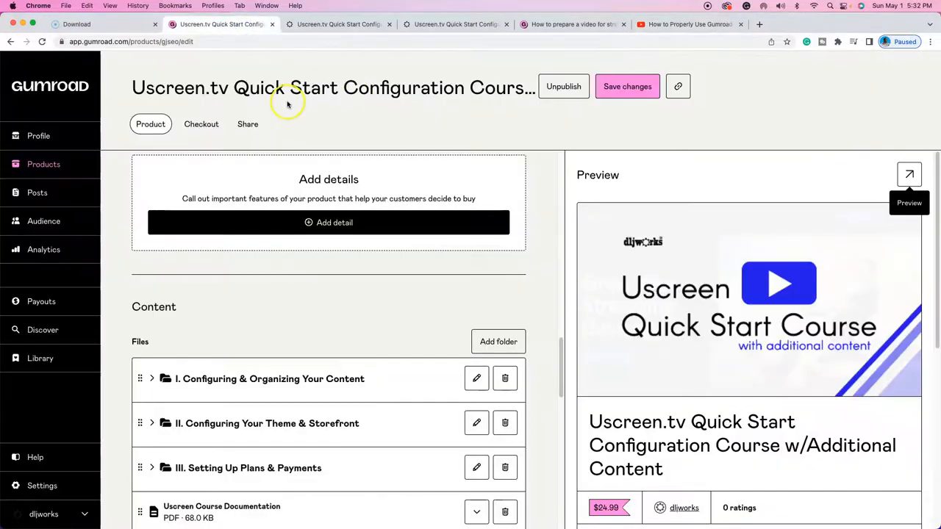
mouse_move(103, 252)
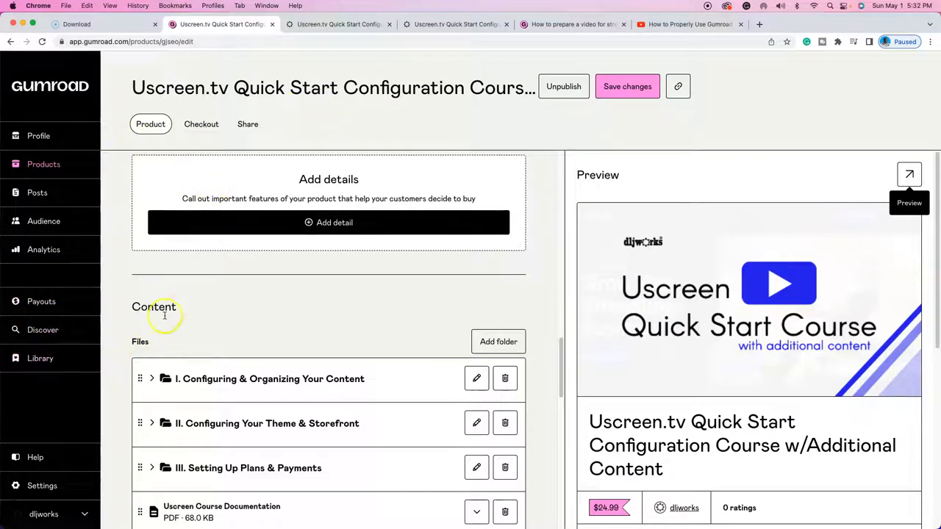
mouse_move(59, 268)
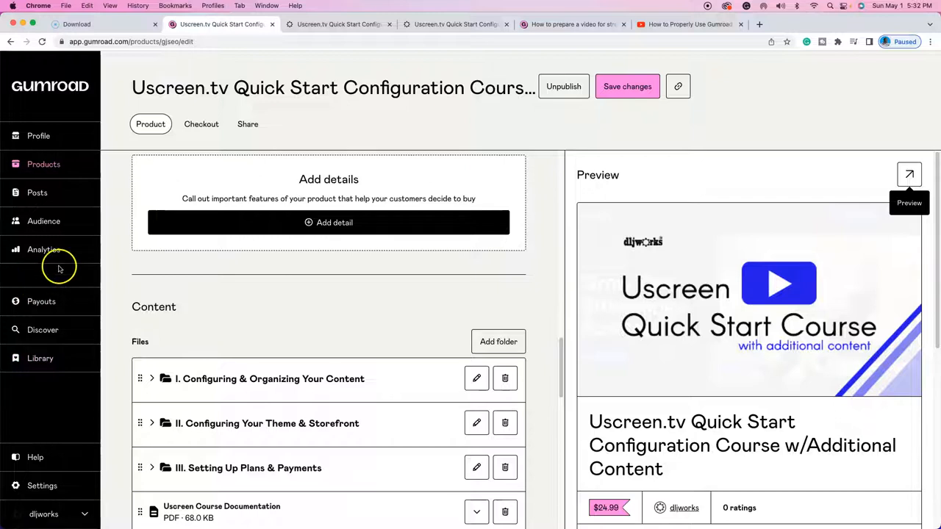
Check the Audience list of 14 customers, then open the creator profile page.
left_click(44, 220)
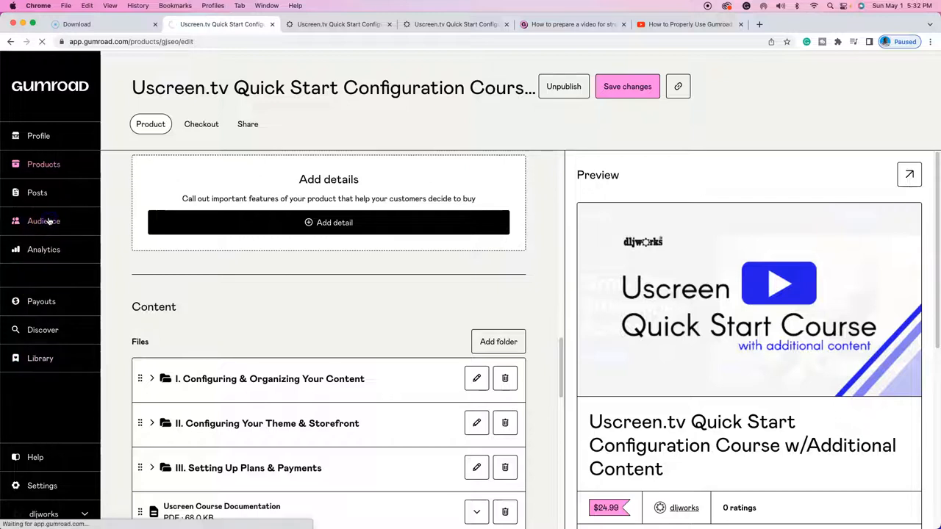
left_click(44, 220)
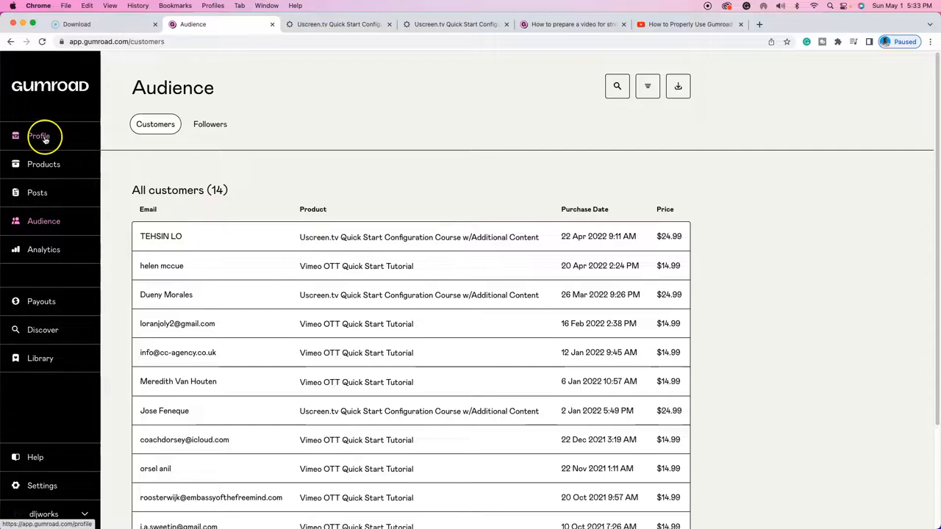
left_click(39, 136)
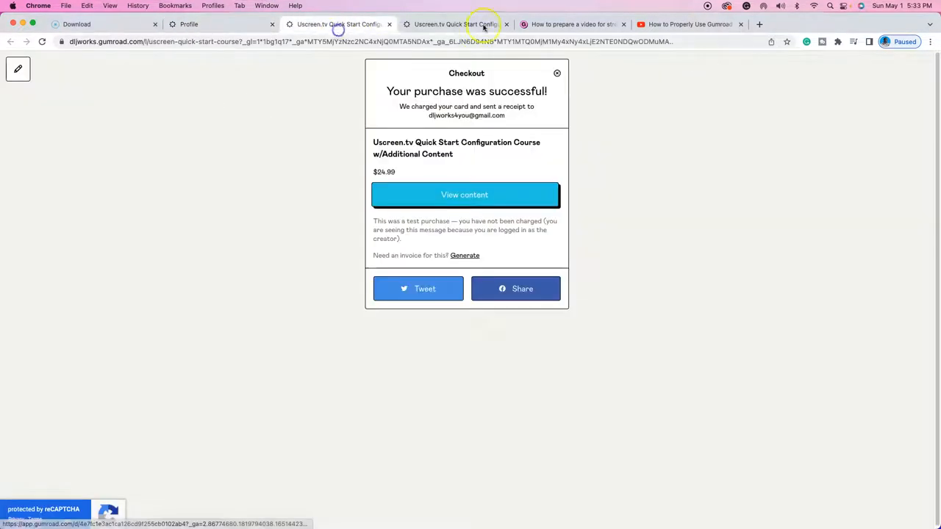
Scroll the purchased course's folders I–III to confirm every video shows only Watch.
left_click(689, 24)
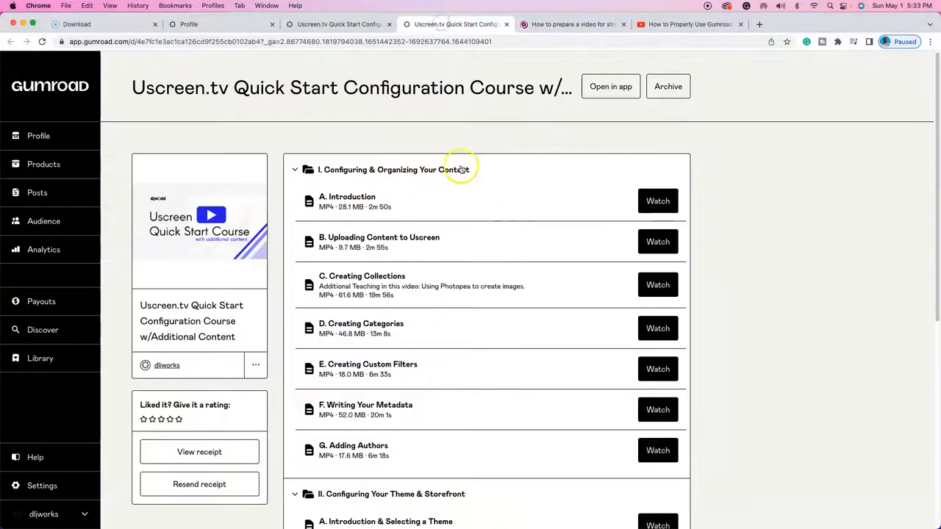
mouse_move(572, 224)
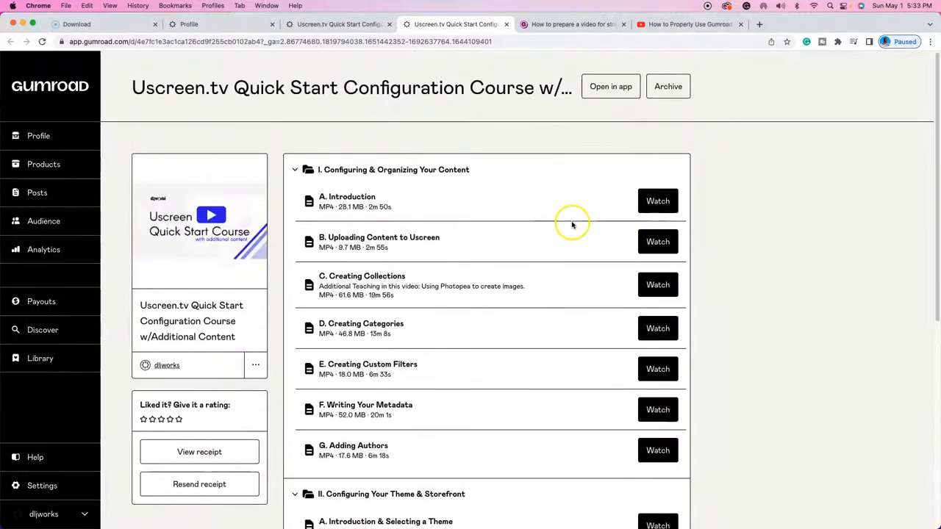
scroll("down", 3)
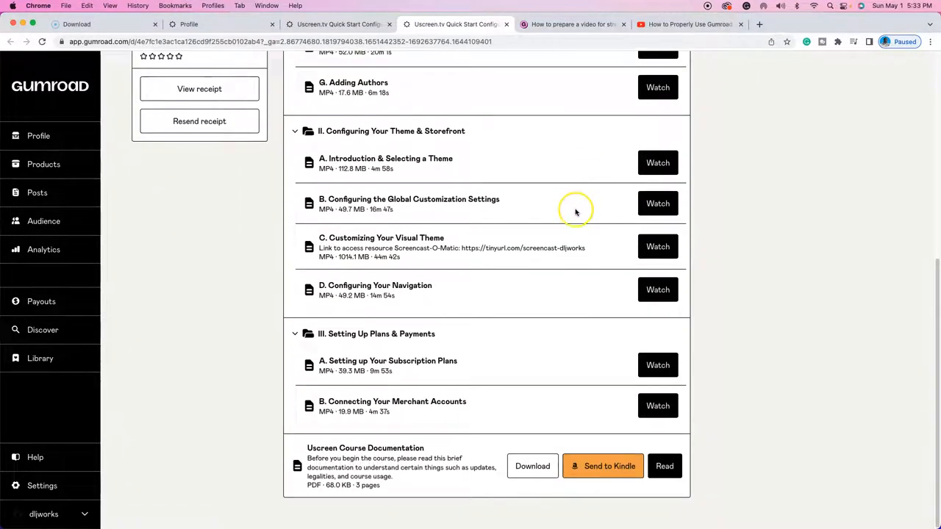
mouse_move(605, 367)
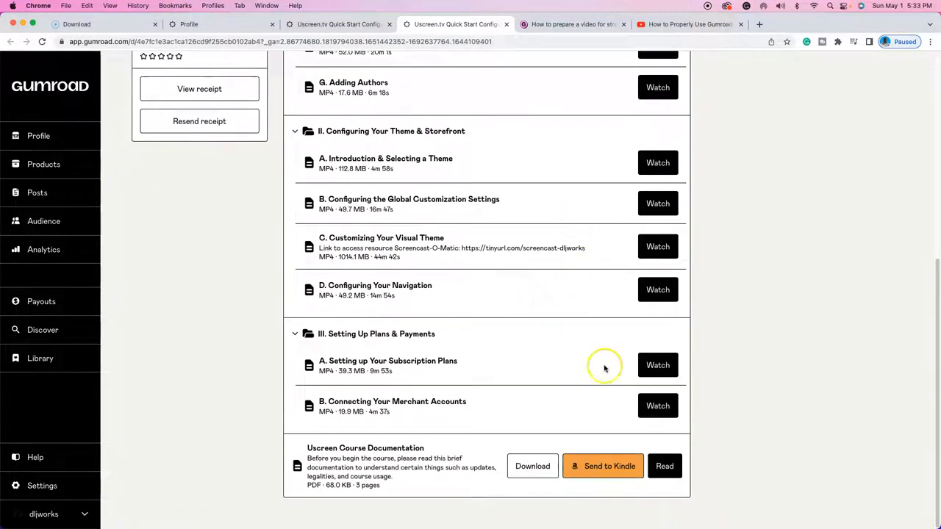
mouse_move(600, 353)
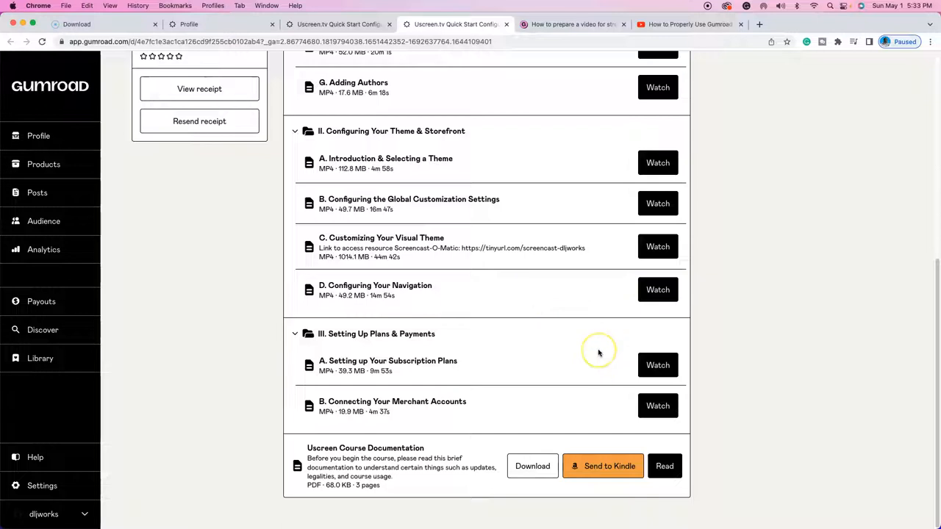
scroll("up", 3)
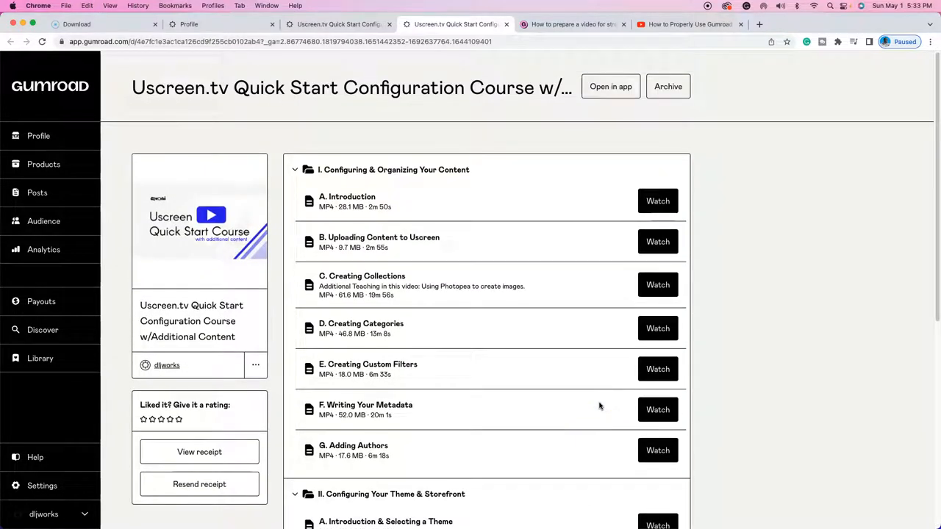